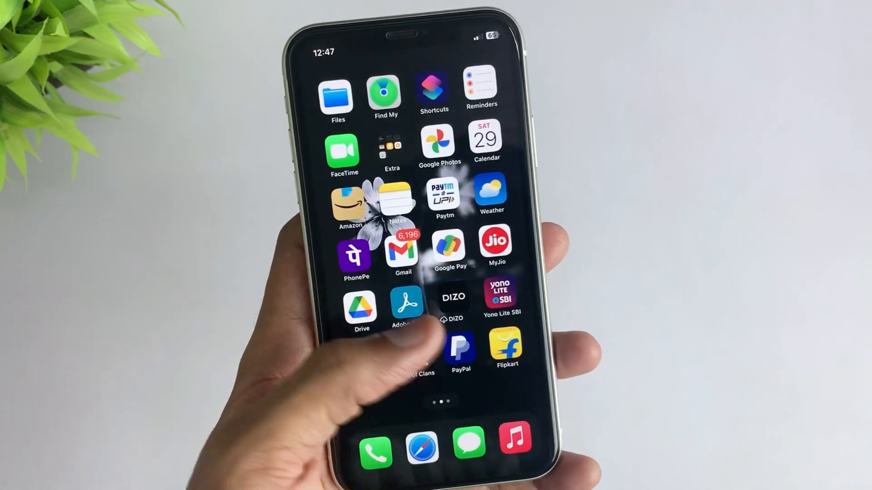
- Show the locked iPhone and search Google for 'icloud' in Chrome
scroll("left", 3)
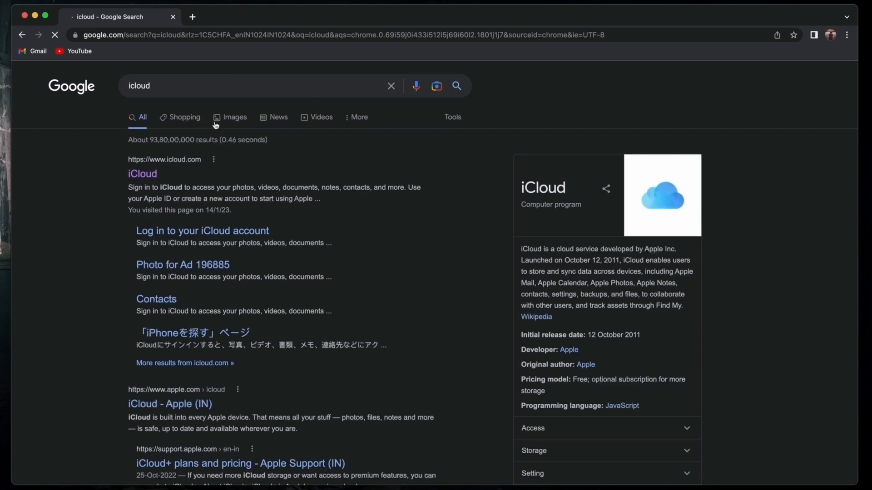
- Sign in to the iCloud website with the Apple ID and password
left_click(142, 174)
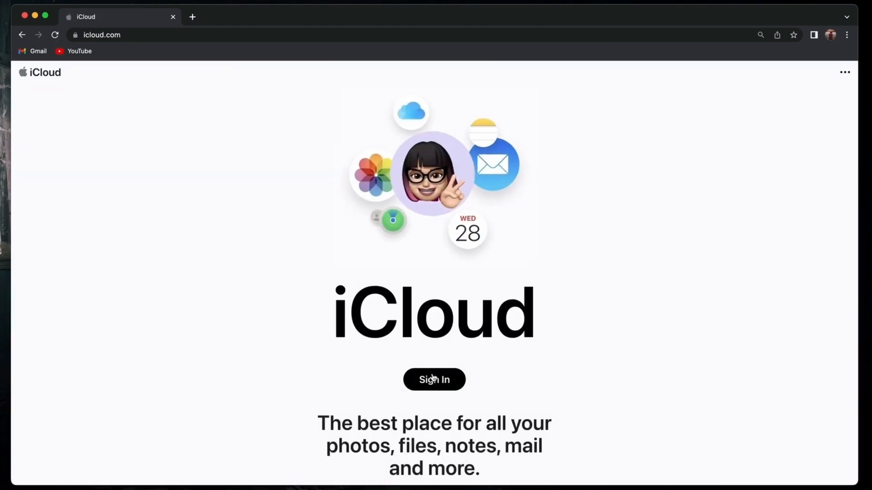
left_click(434, 379)
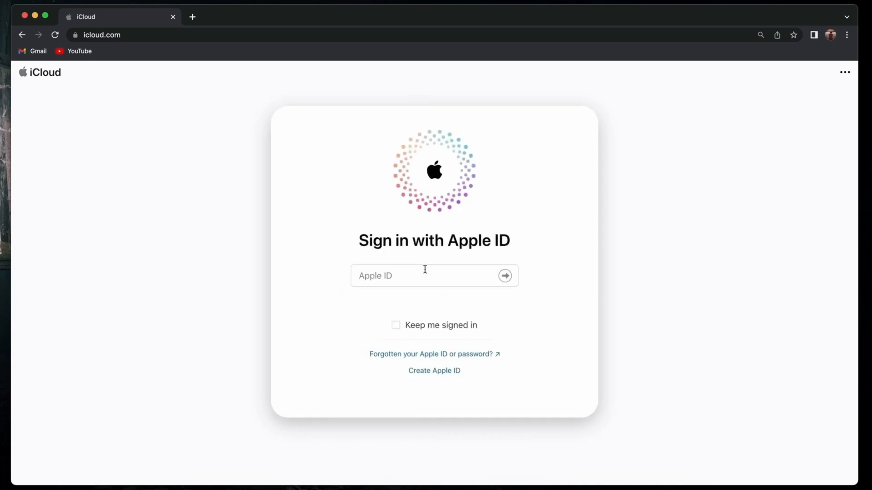
left_click(504, 275)
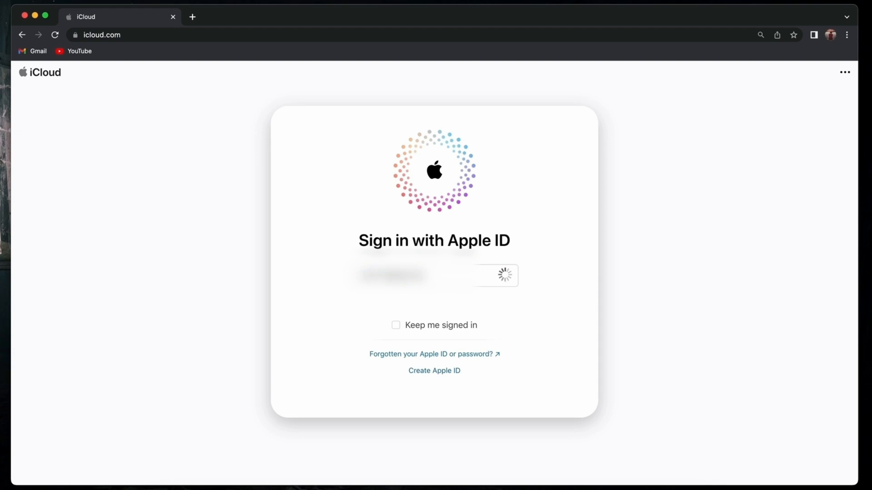
type("••")
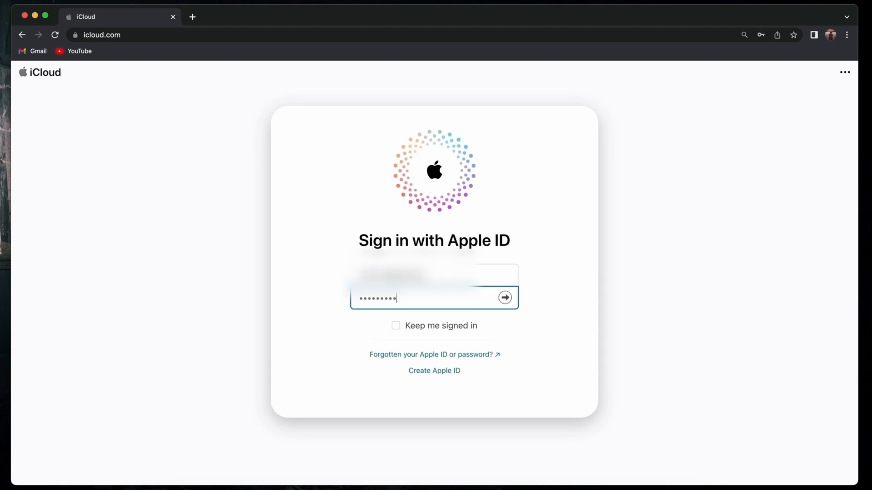
left_click(504, 298)
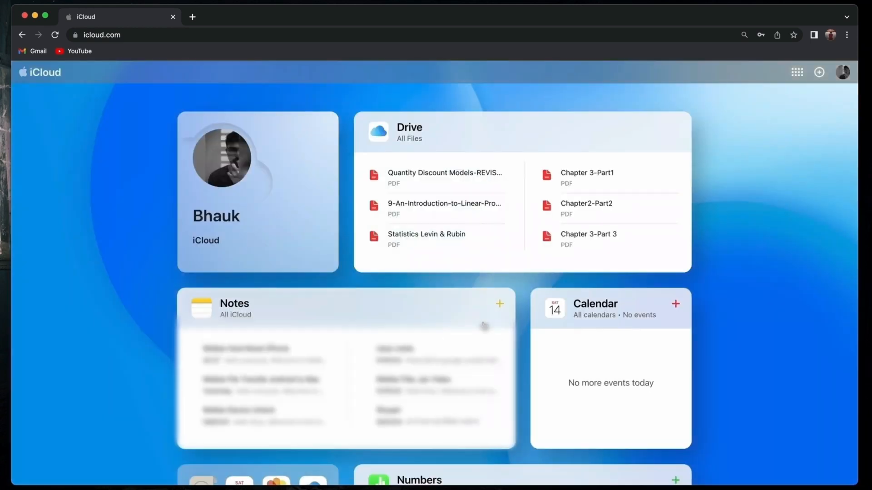
mouse_move(448, 280)
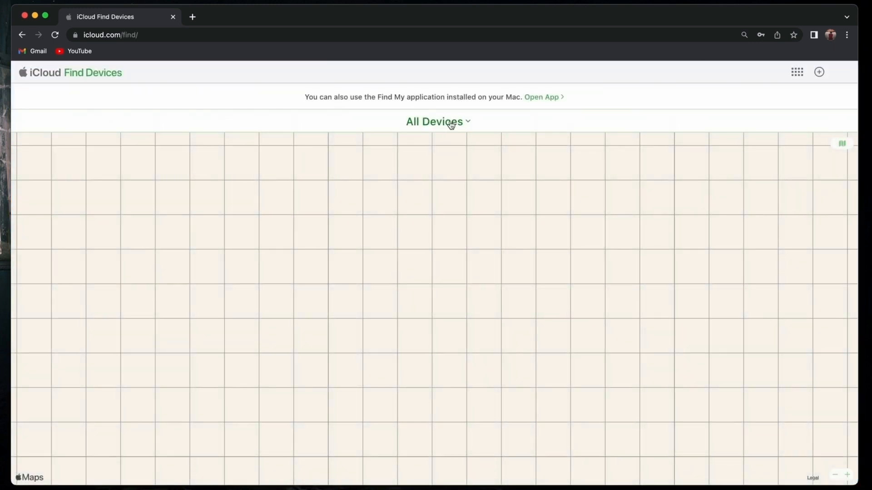
- Select the iPhone from the All Devices list in Find Devices
left_click(438, 120)
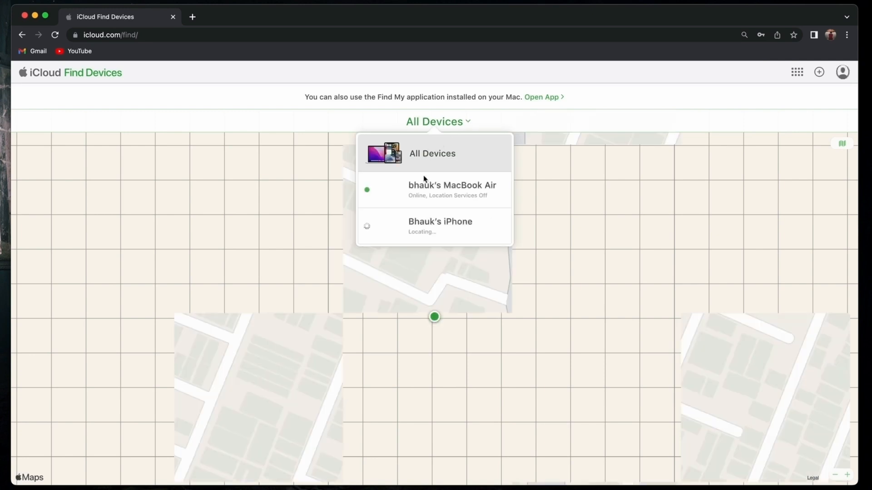
left_click(439, 225)
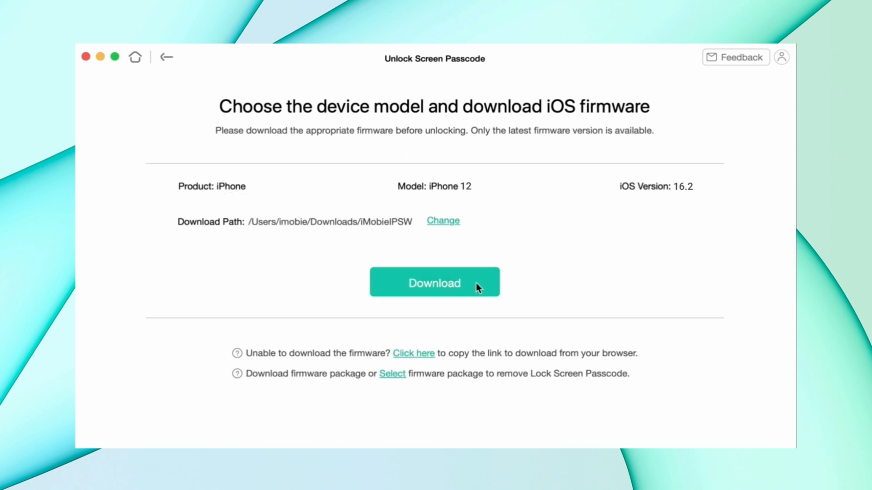
- Download the iOS 16.2 firmware for the iPhone 12 and start Unlock Now
left_click(434, 282)
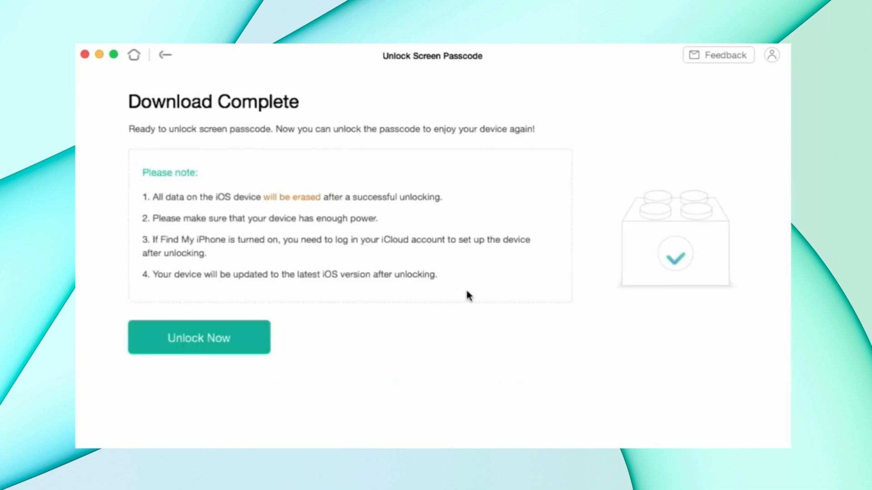
left_click(199, 338)
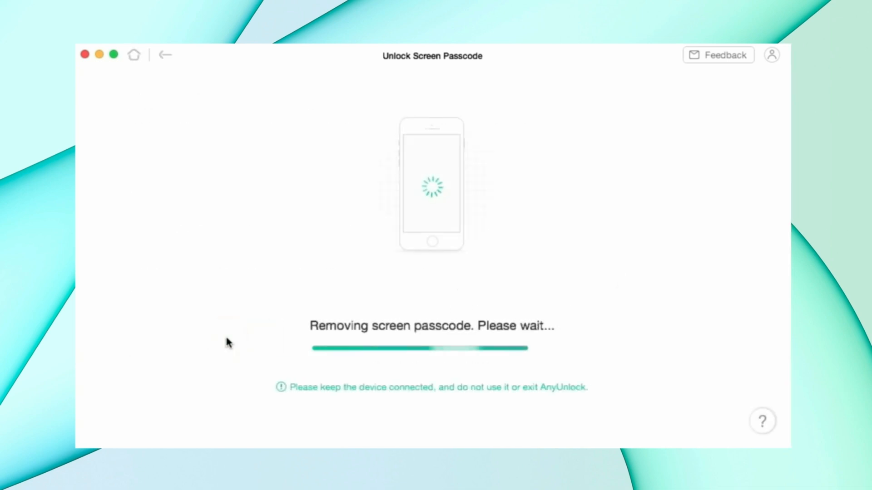